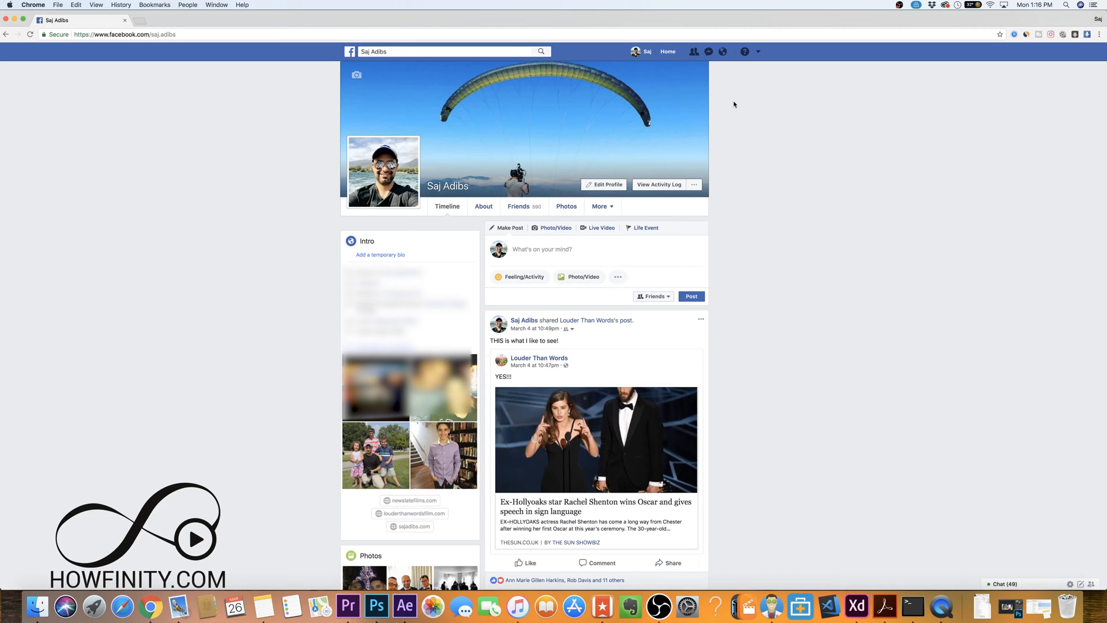
mouse_move(776, 114)
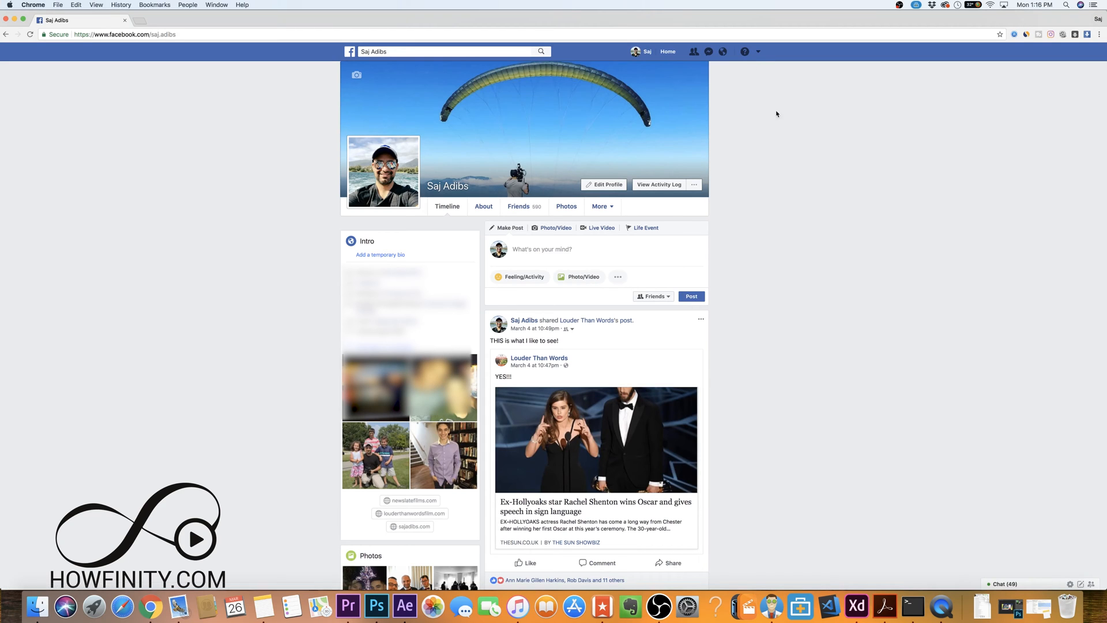
mouse_move(655, 74)
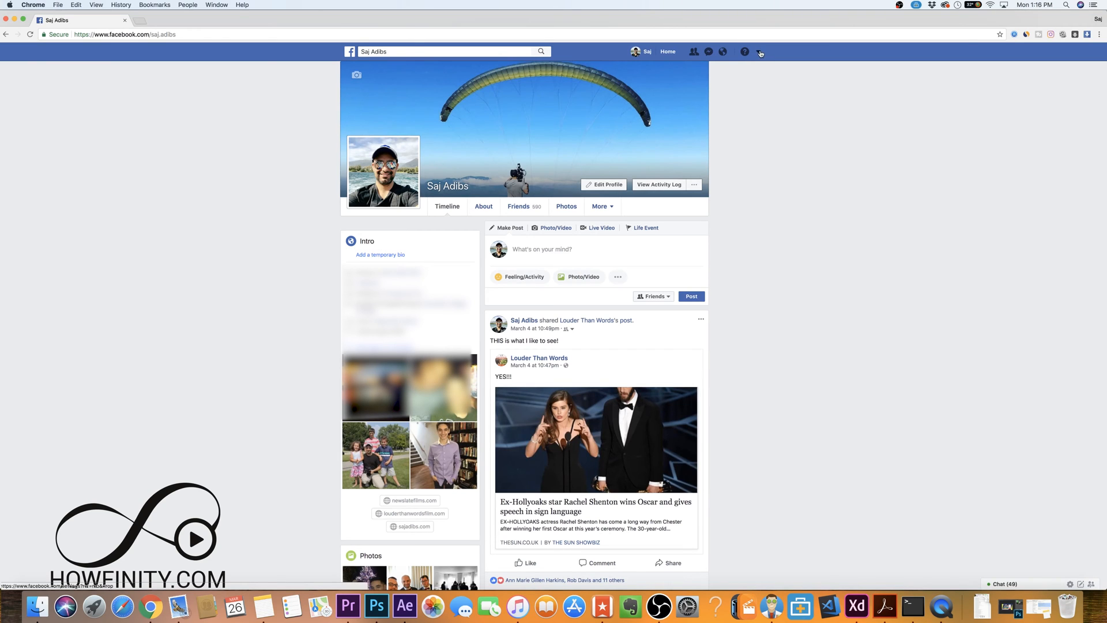
Step: Reach General Account Settings from the profile via the account menu's Settings entry
click(759, 51)
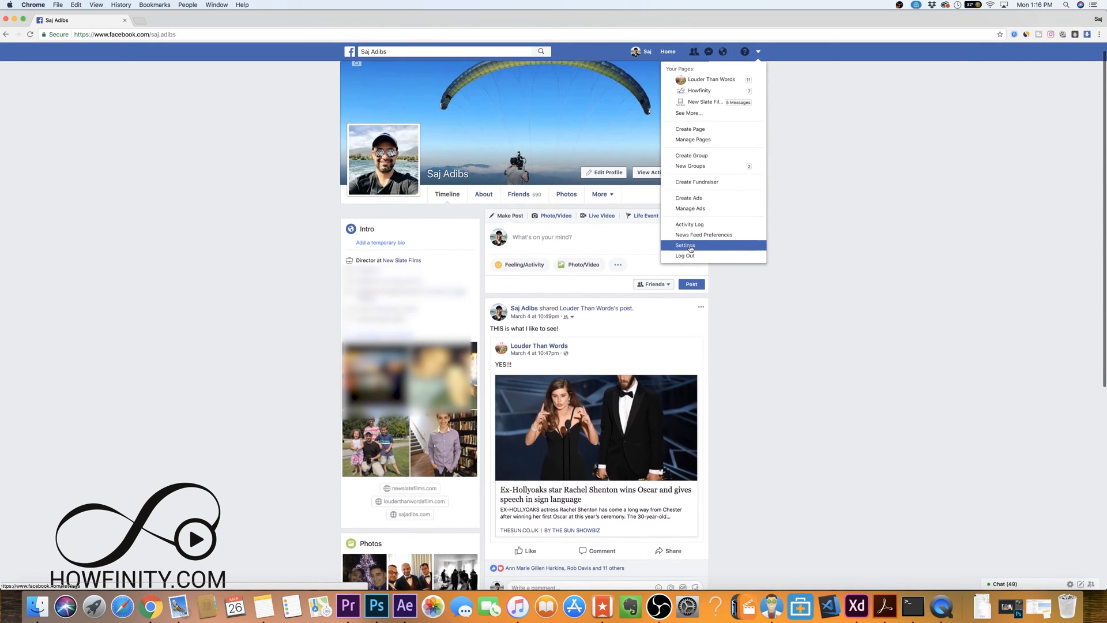
click(685, 244)
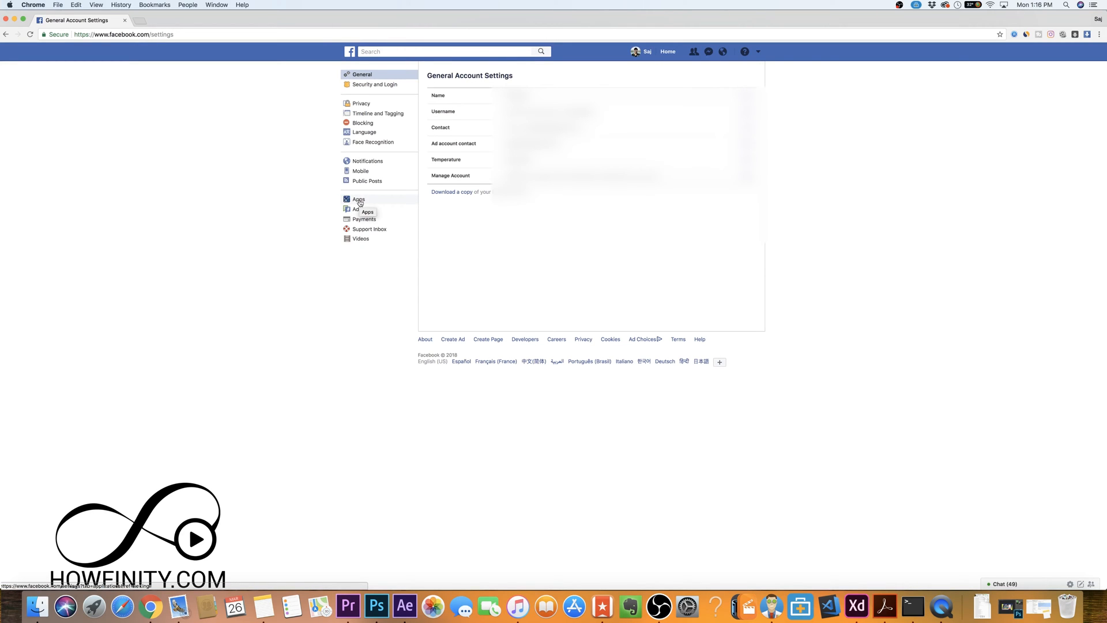
Step: Show the Apps settings and expand the full 'Logged in with Facebook' app list via Show All
click(358, 200)
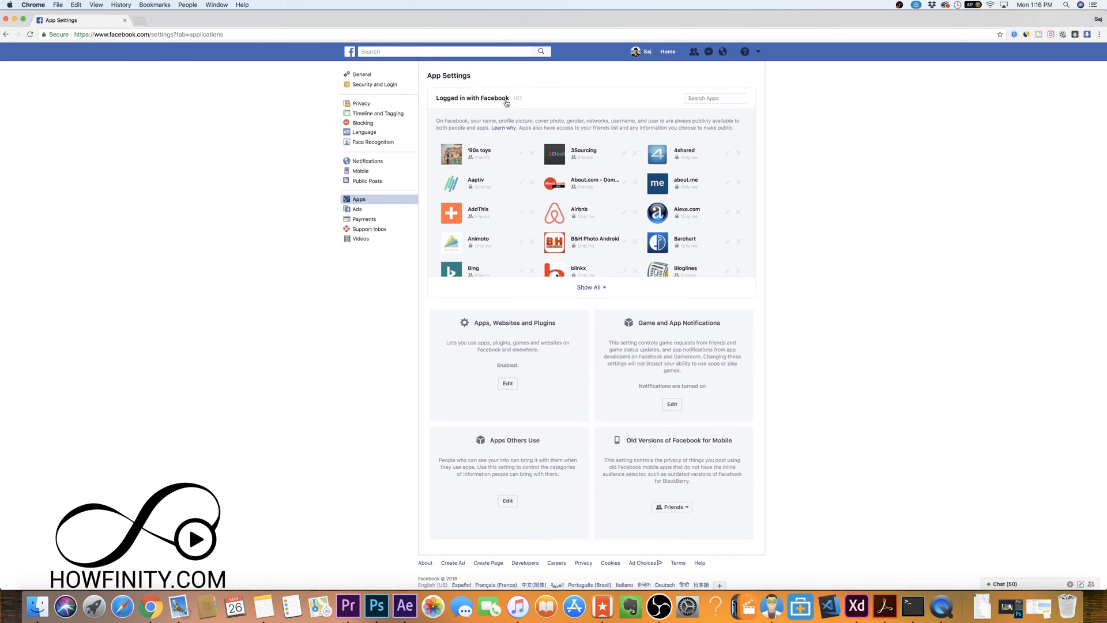
mouse_move(530, 93)
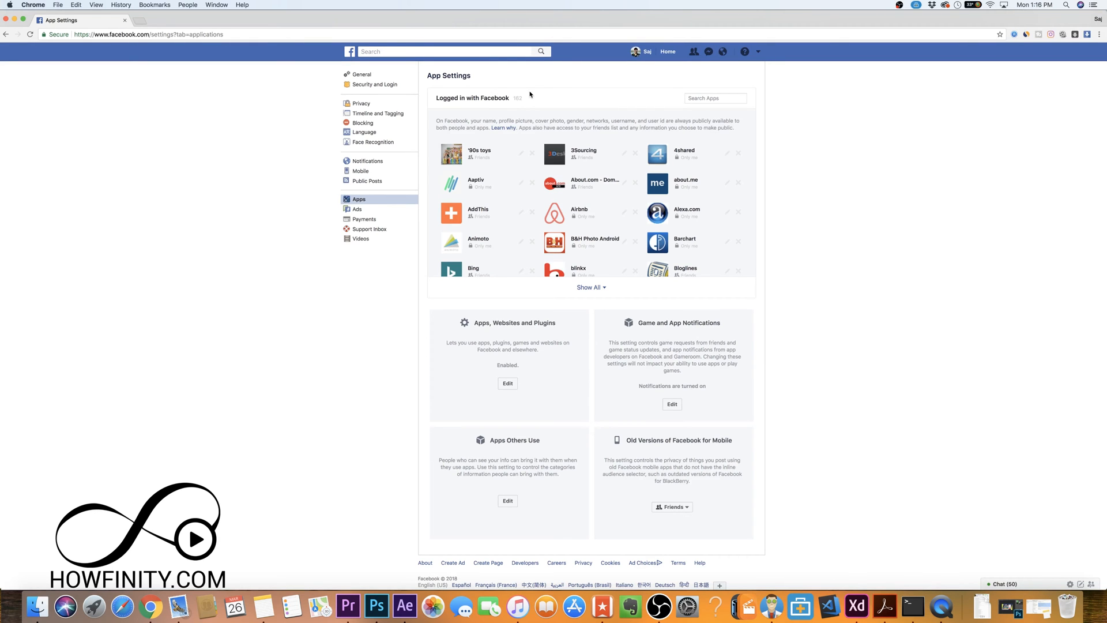
scroll(down, 3)
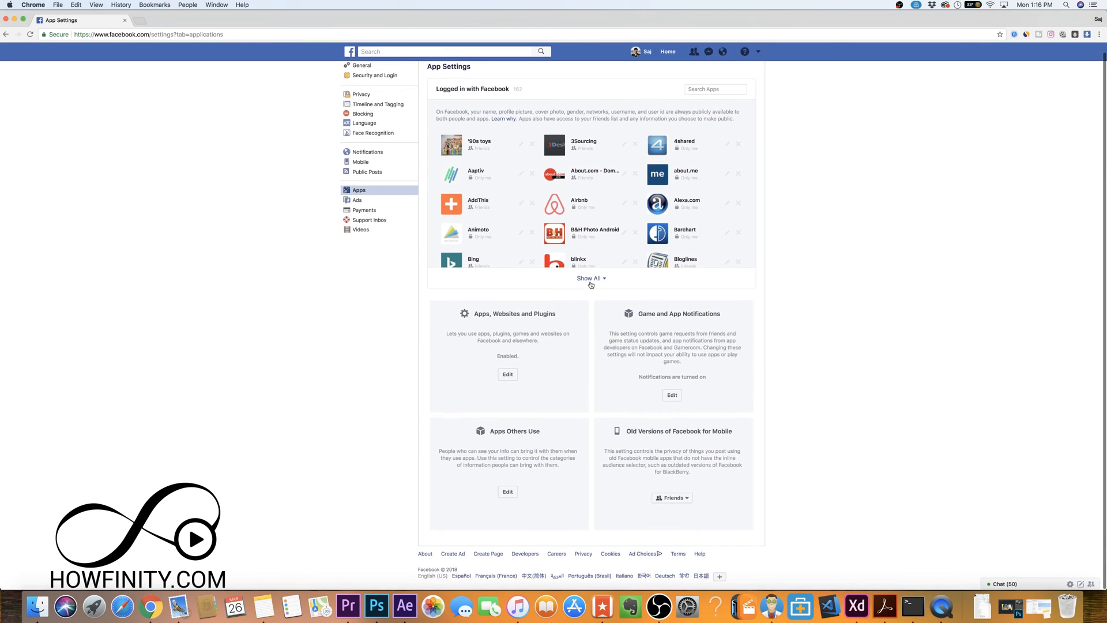
click(591, 278)
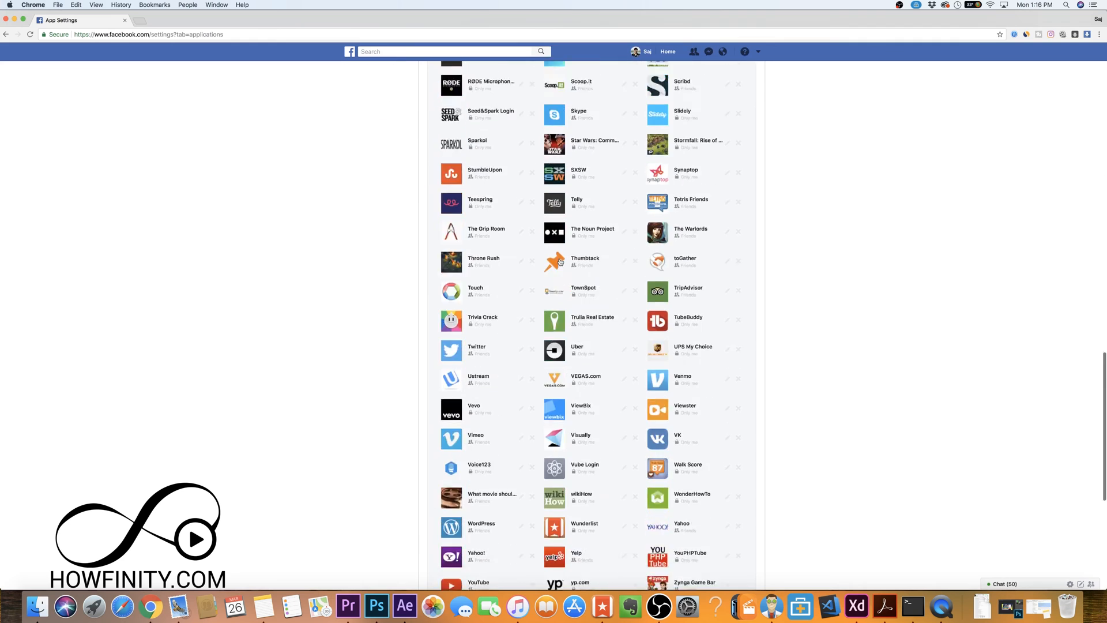
scroll(up, 3)
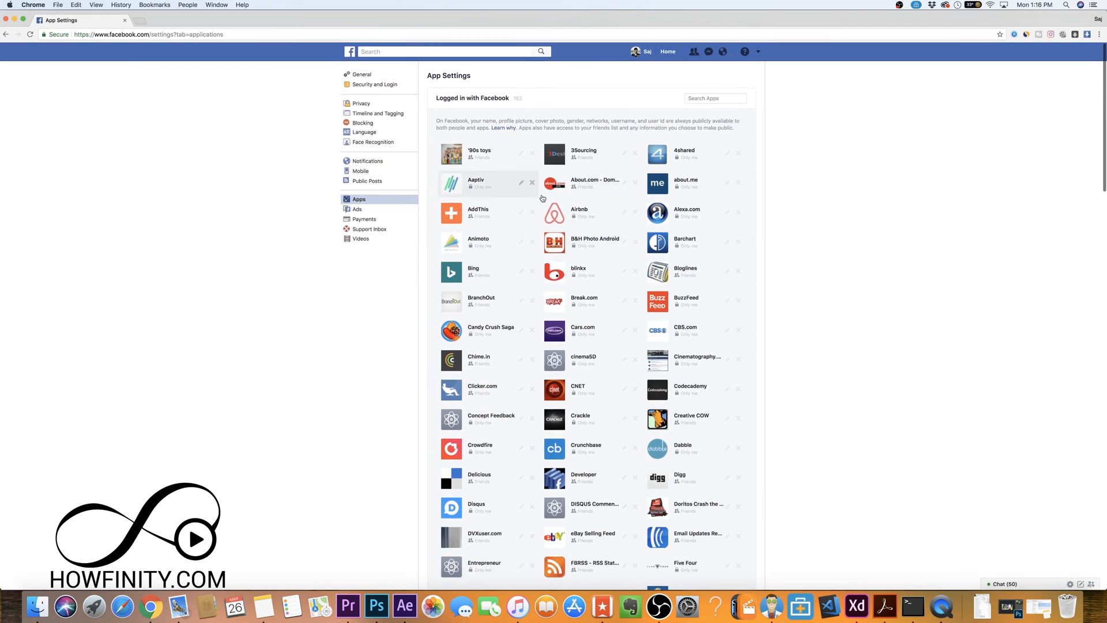
mouse_move(595, 242)
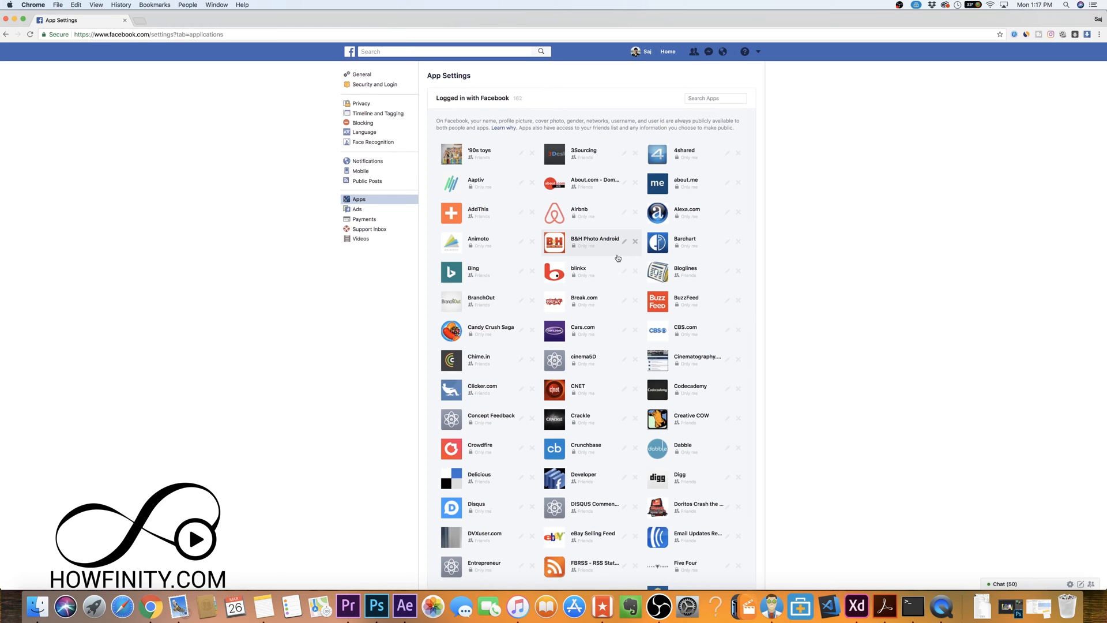
scroll(down, 3)
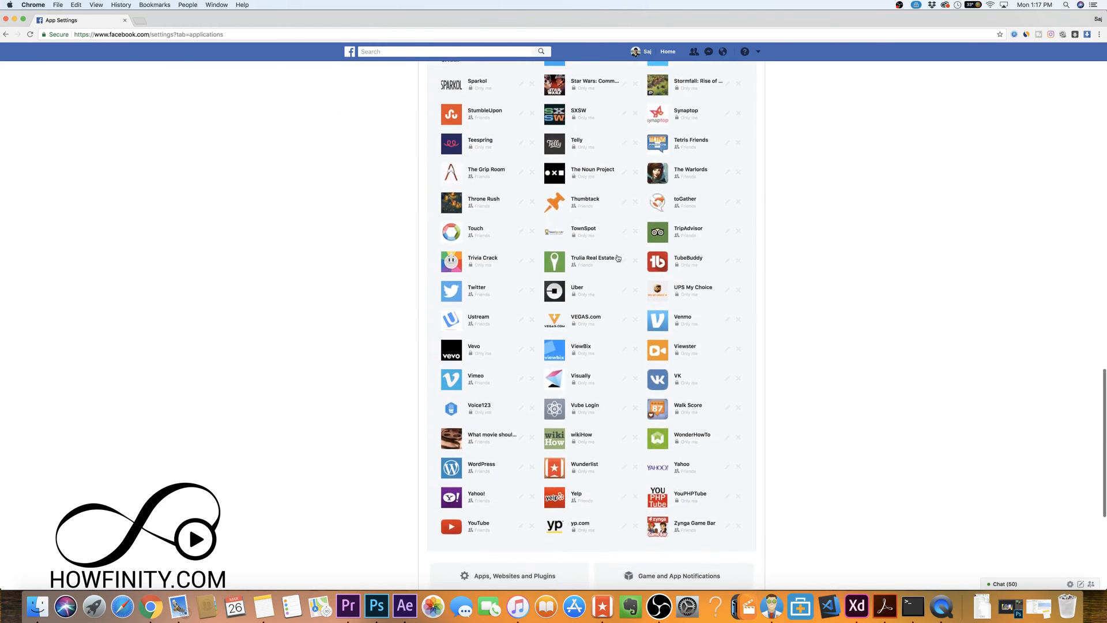
scroll(up, 3)
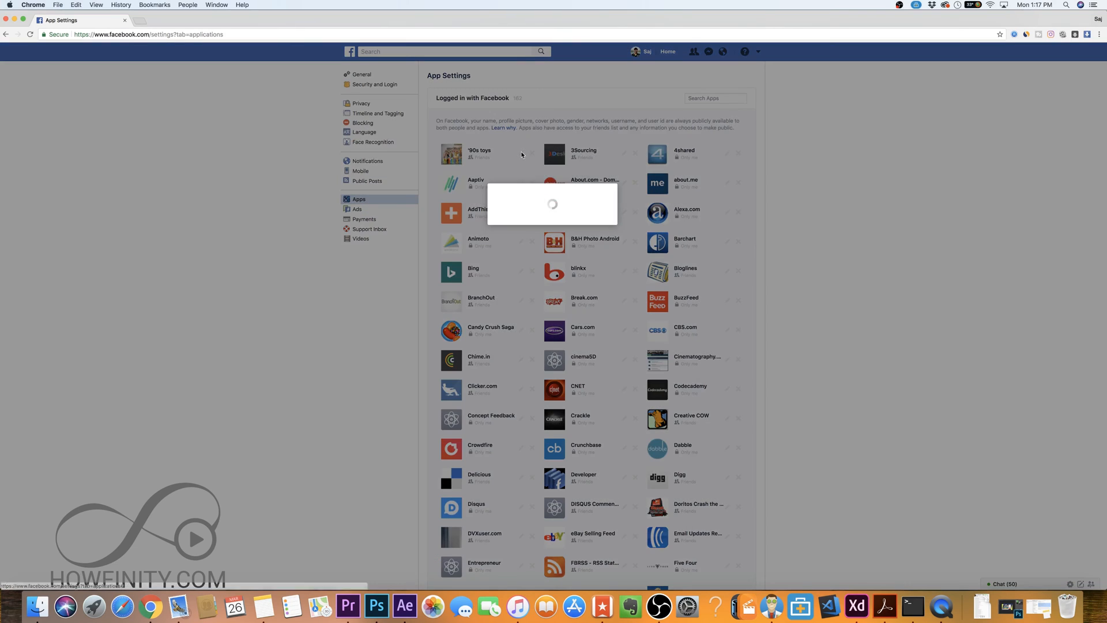
click(479, 154)
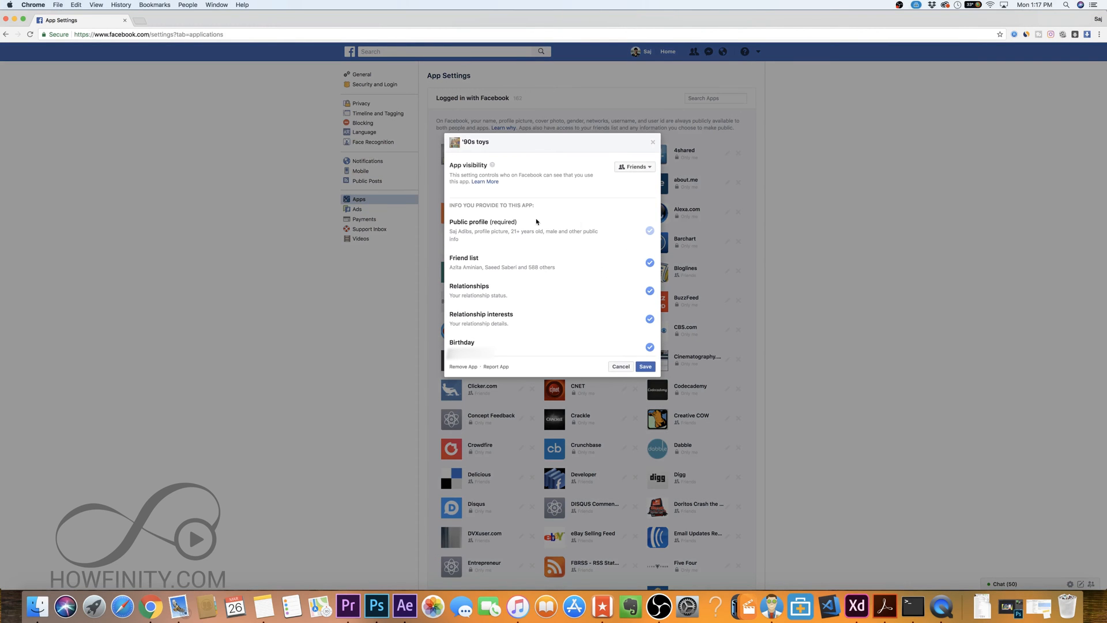
mouse_move(588, 321)
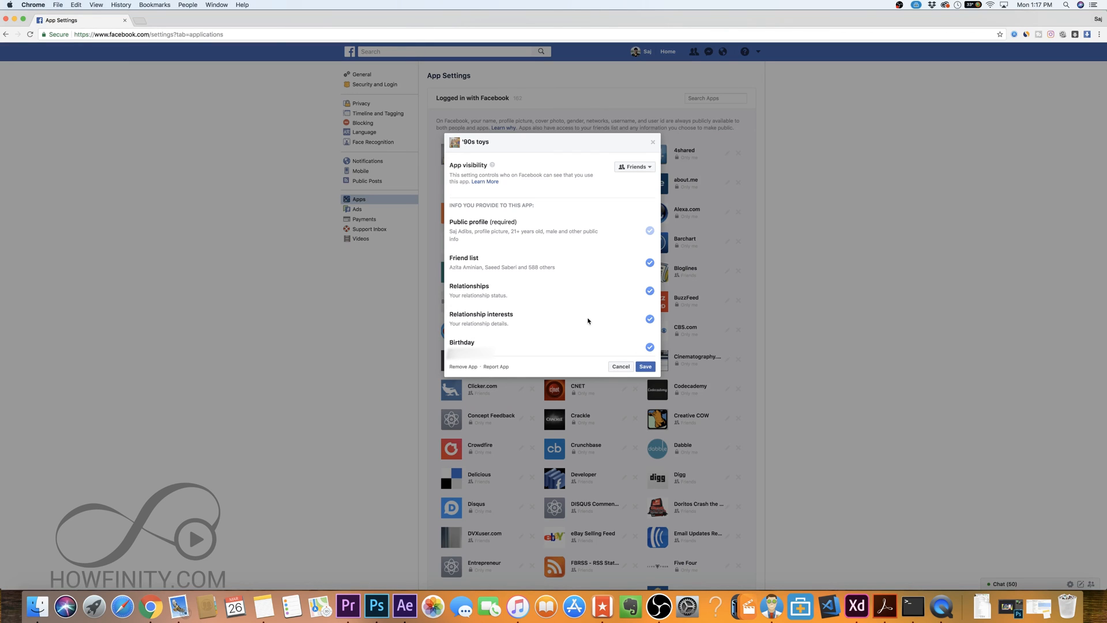
mouse_move(507, 240)
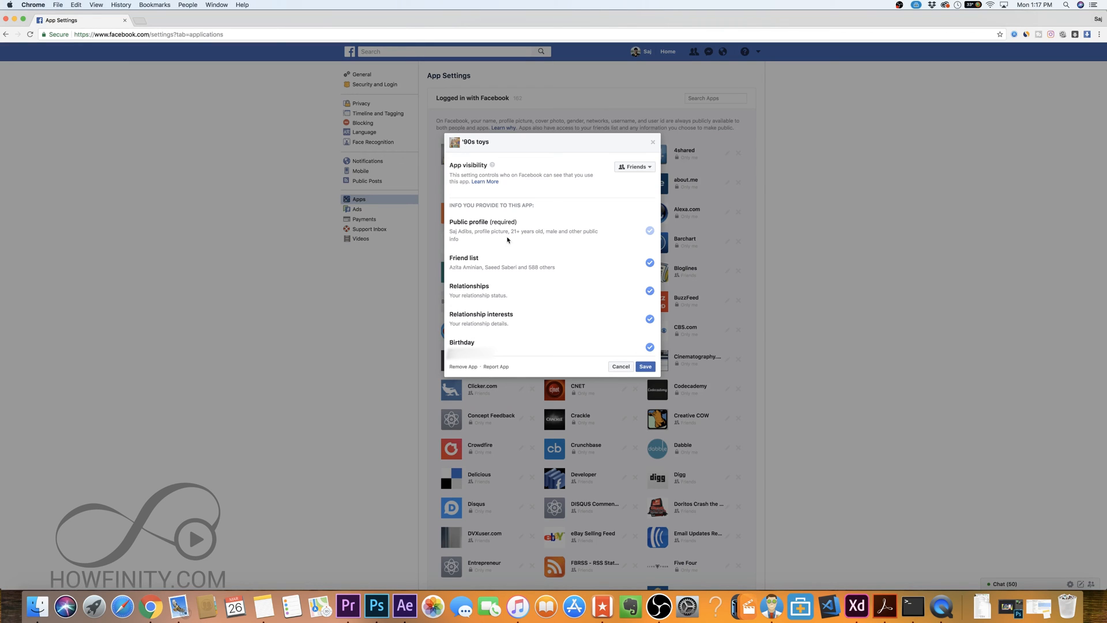
mouse_move(590, 275)
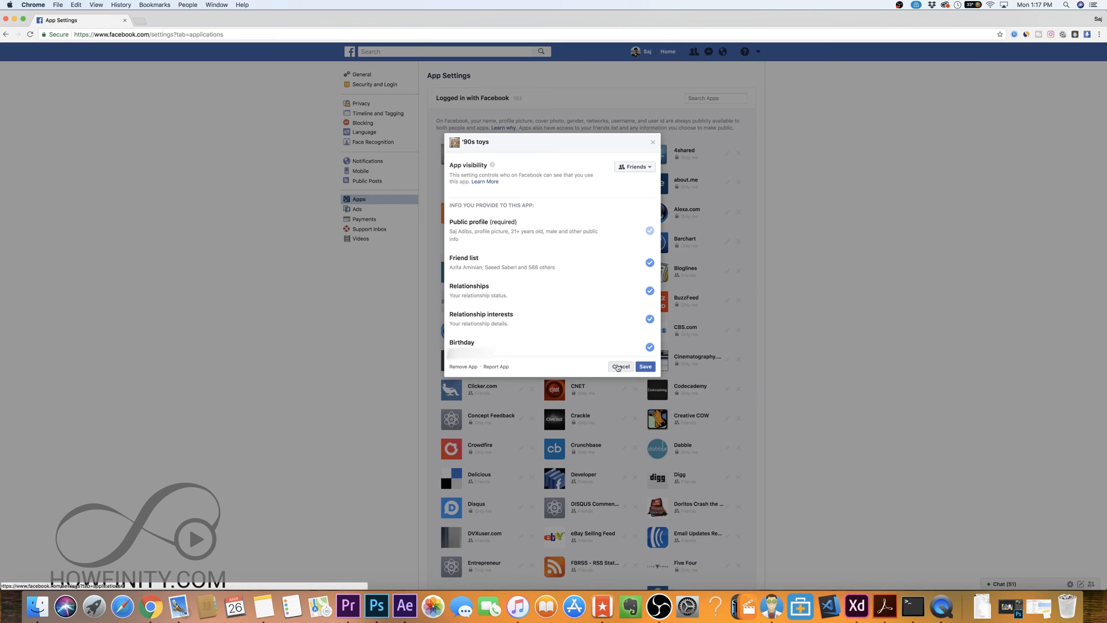
click(621, 366)
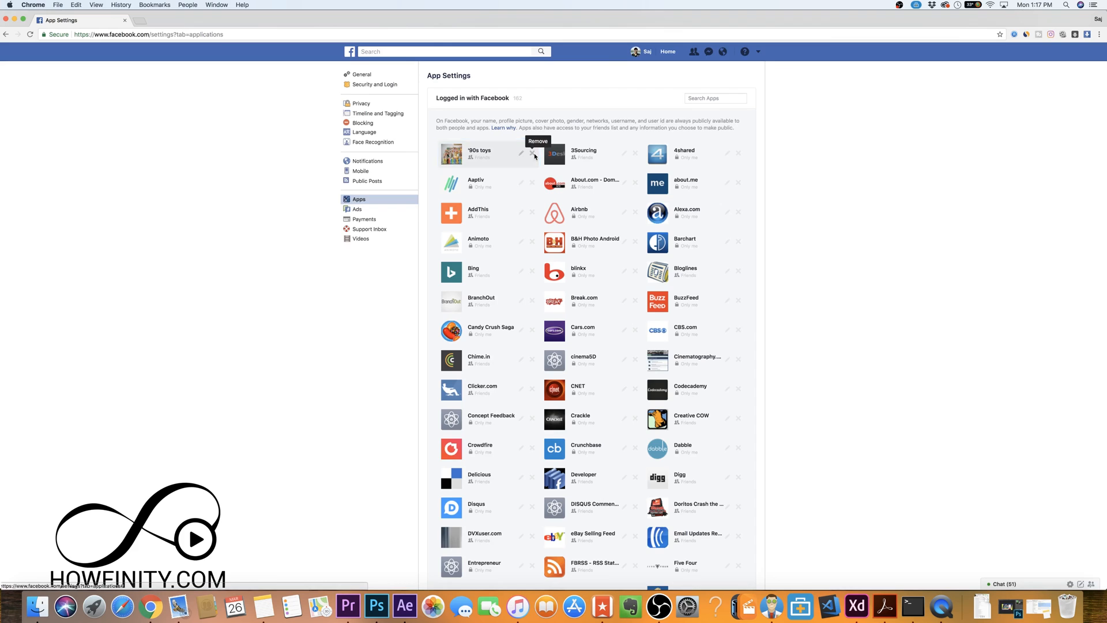
Step: Remove '90s toys from the logged-in apps and bring the Apps Others Use box into view
click(531, 153)
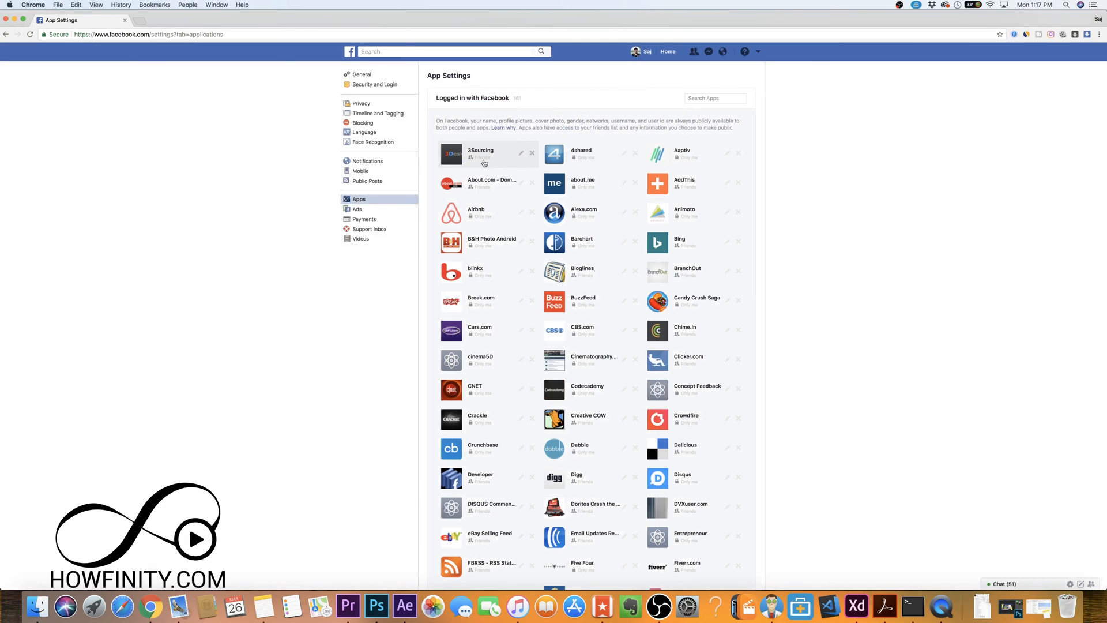
mouse_move(555, 196)
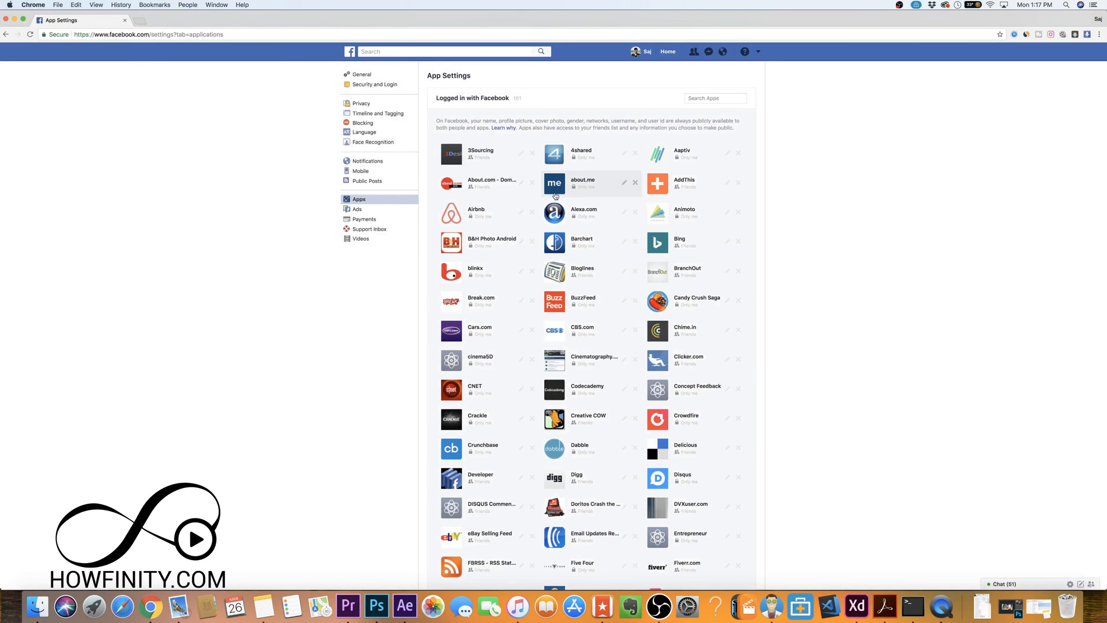
scroll(down, 3)
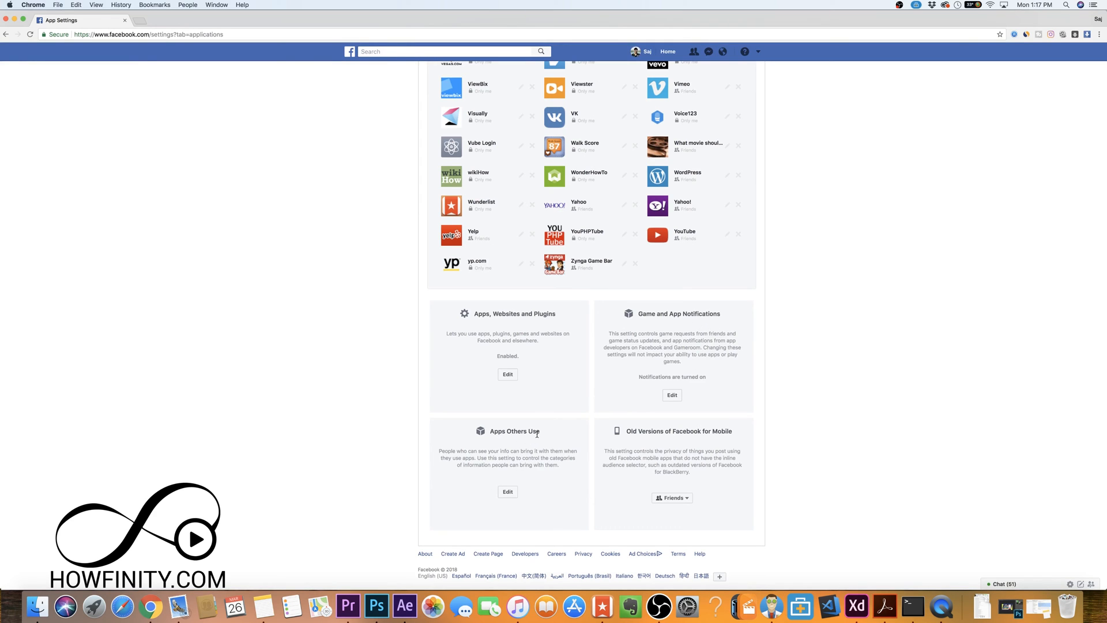
Step: In Apps Others Use, untick current city, education and work, and activities and interests
click(507, 492)
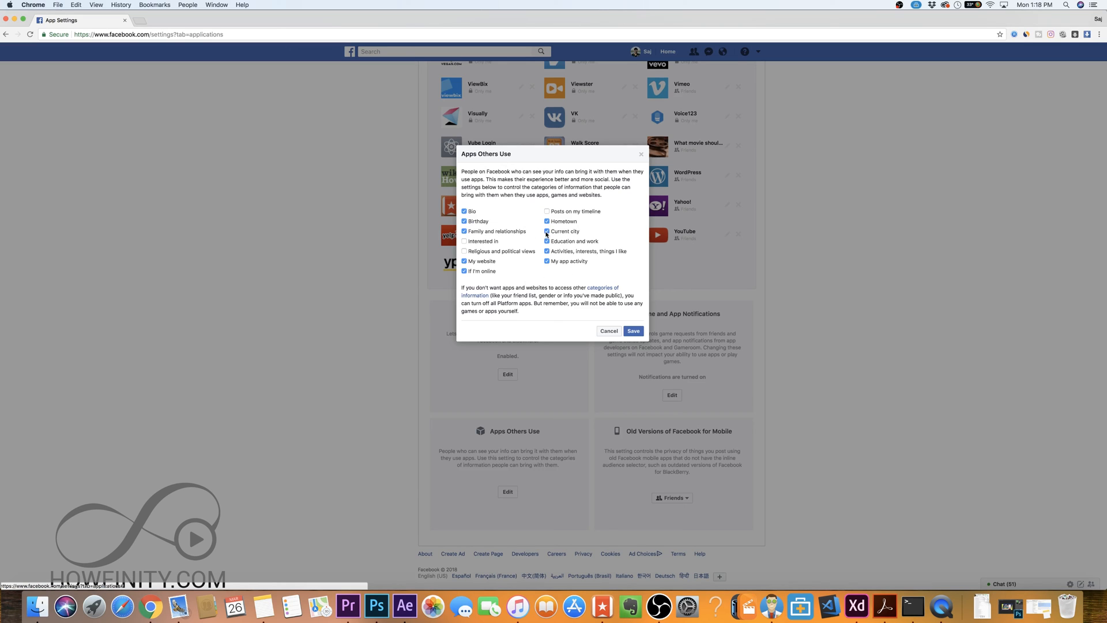
click(546, 232)
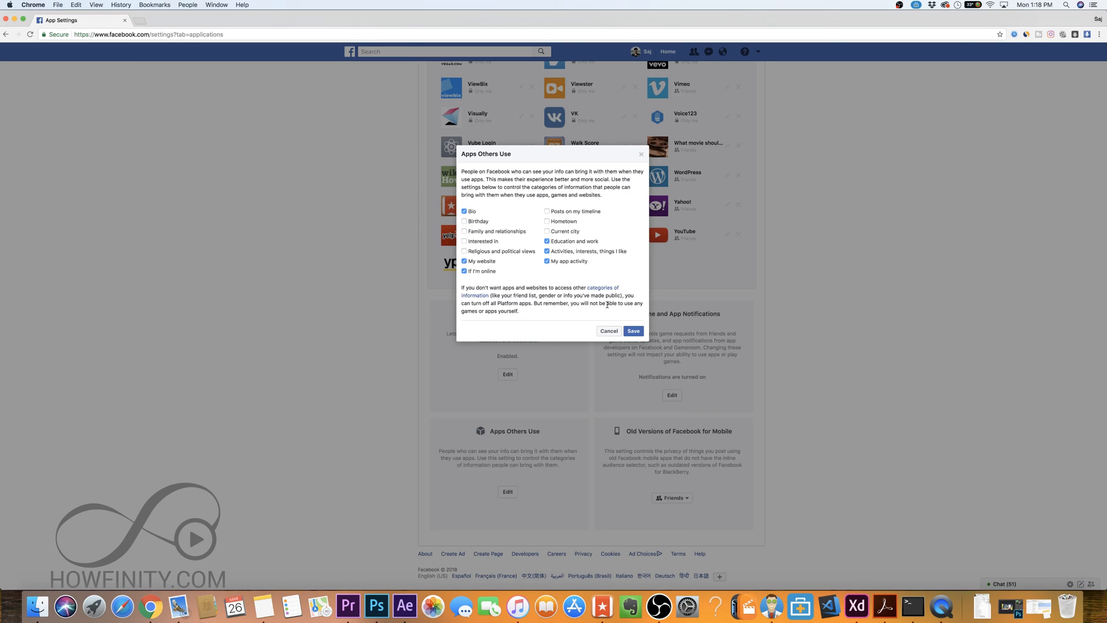
click(547, 241)
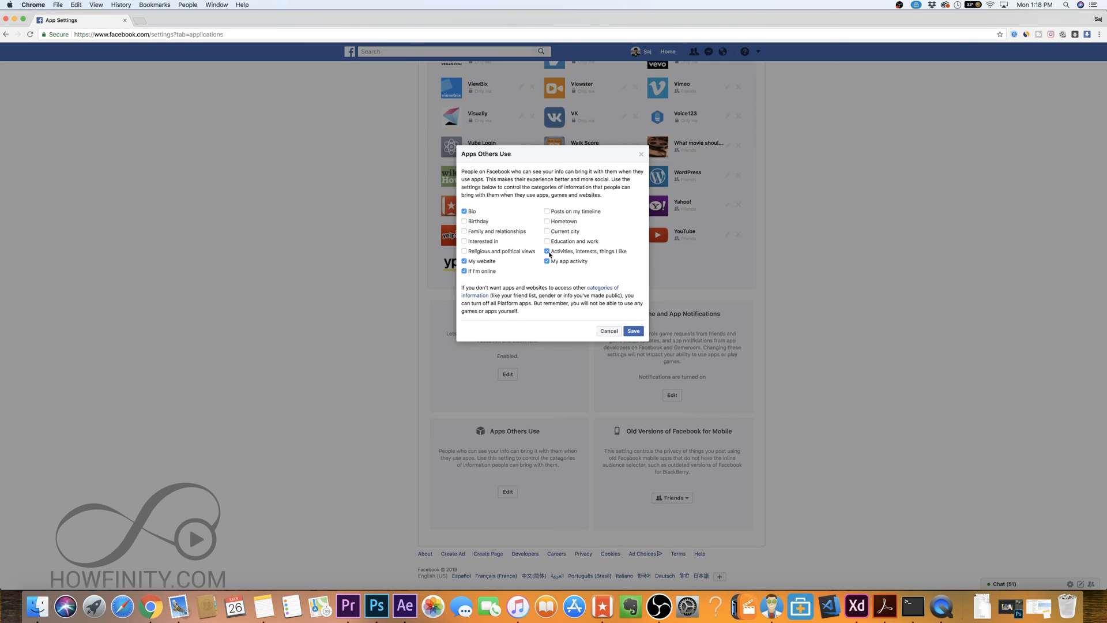
click(632, 331)
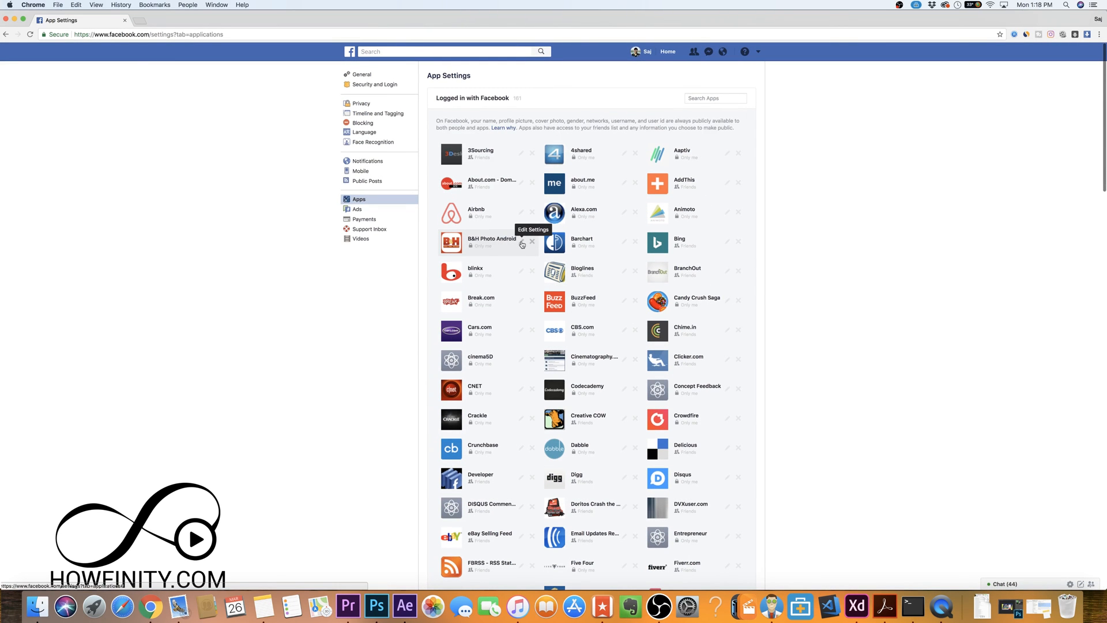
mouse_move(562, 302)
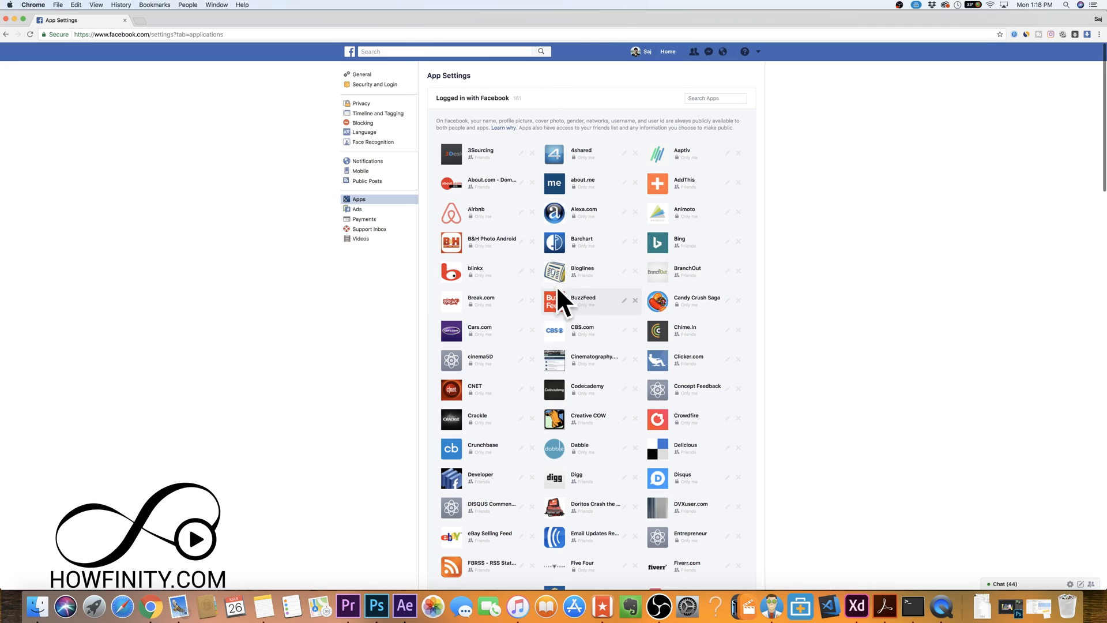
Step: Scroll through the saved App Settings list to the bottom sections and back to the top
scroll(down, 3)
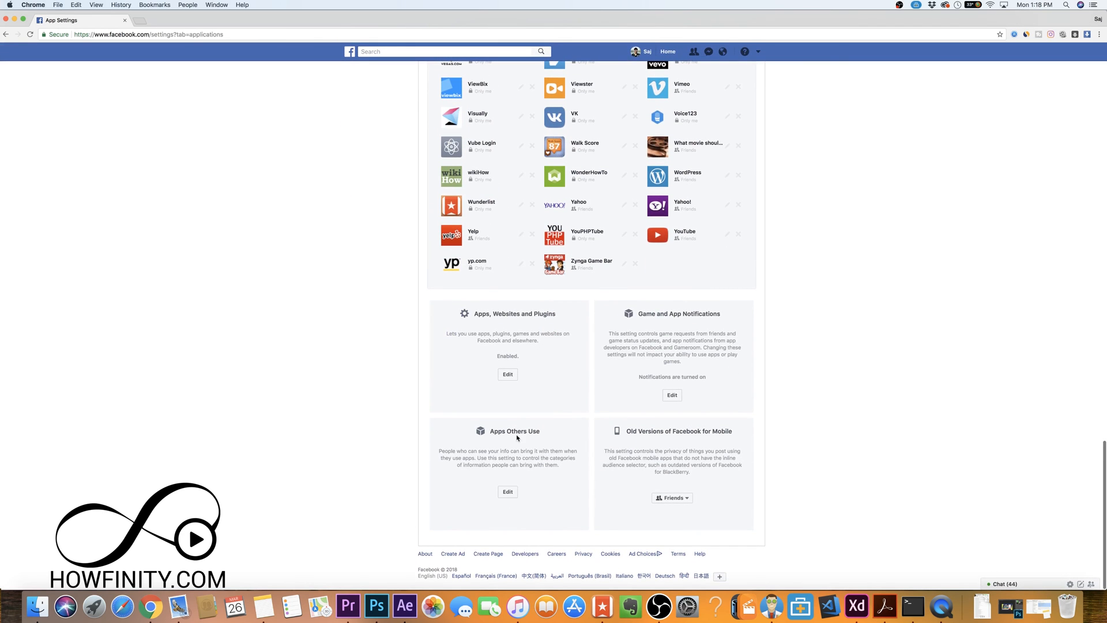
scroll(up, 3)
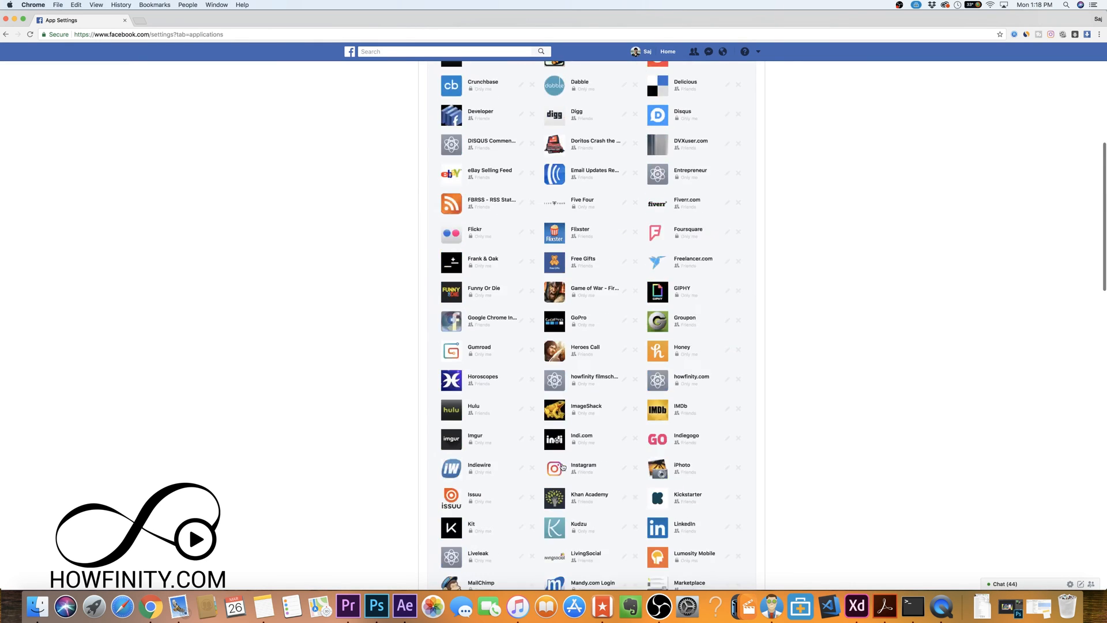
scroll(up, 3)
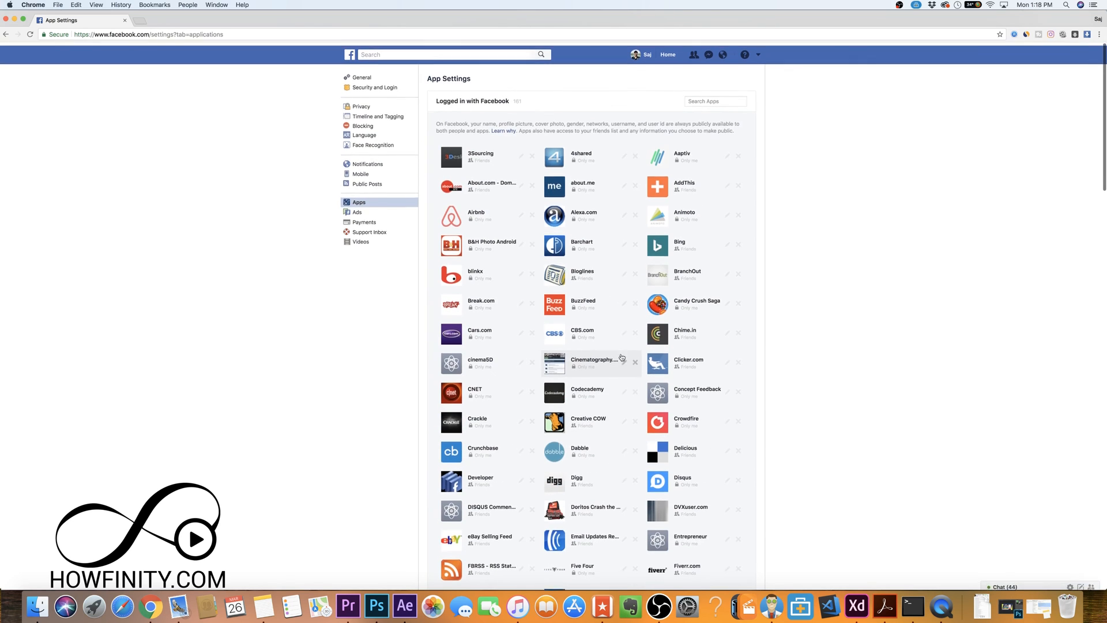
scroll(down, 3)
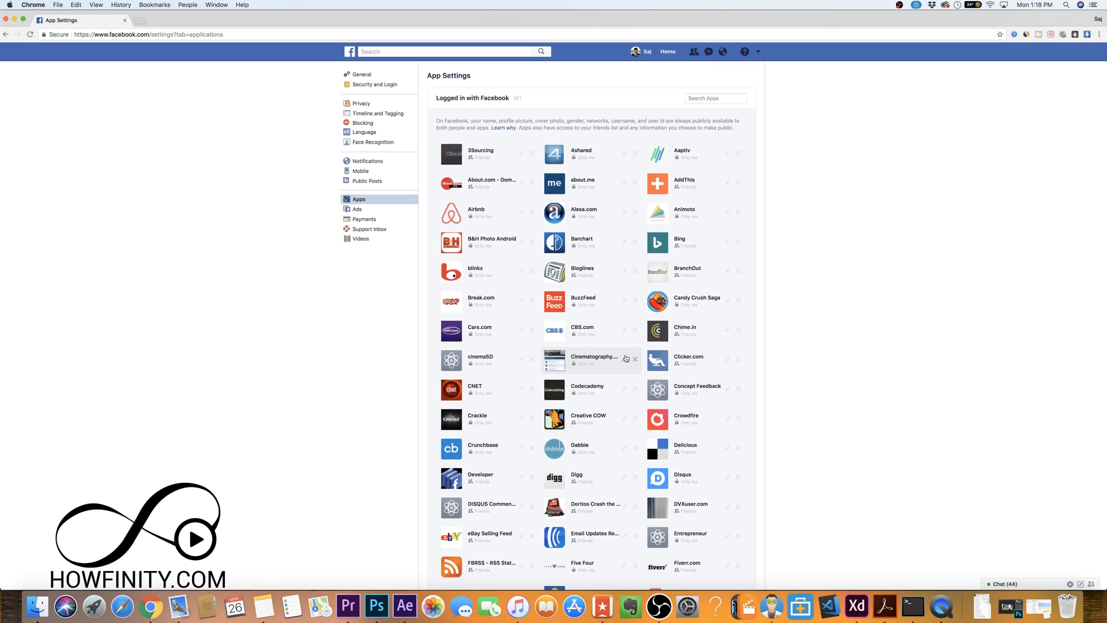
mouse_move(594, 366)
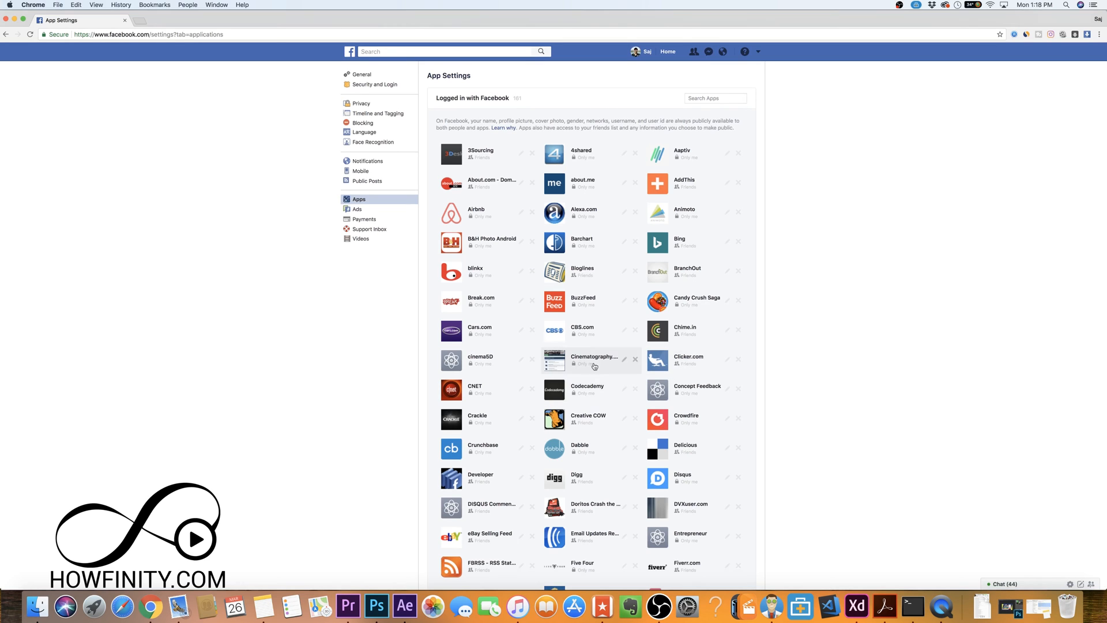
mouse_move(589, 283)
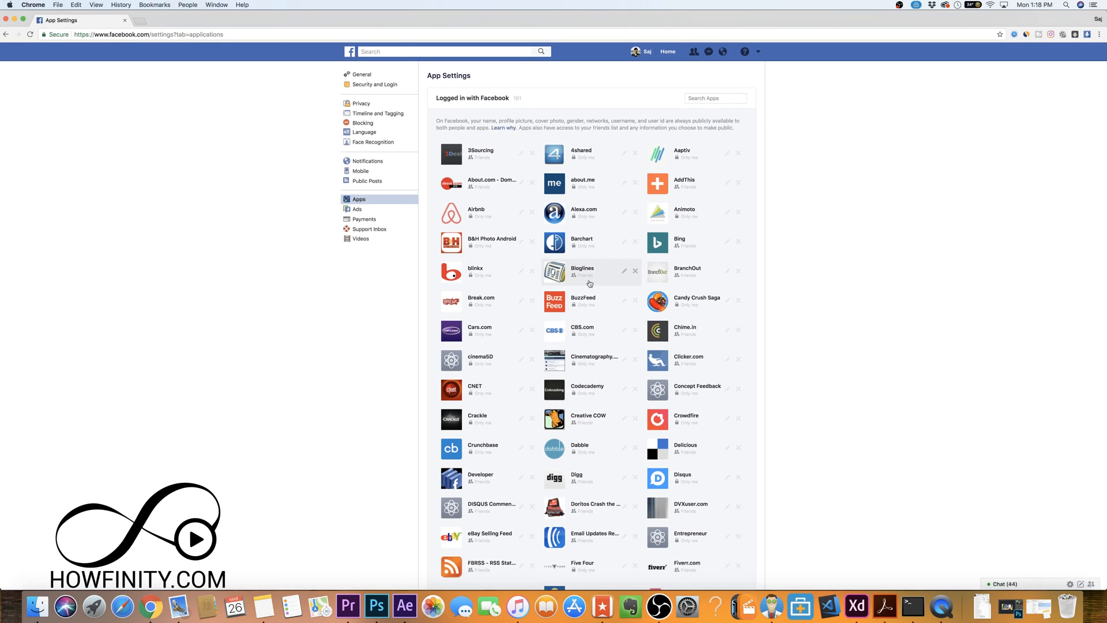